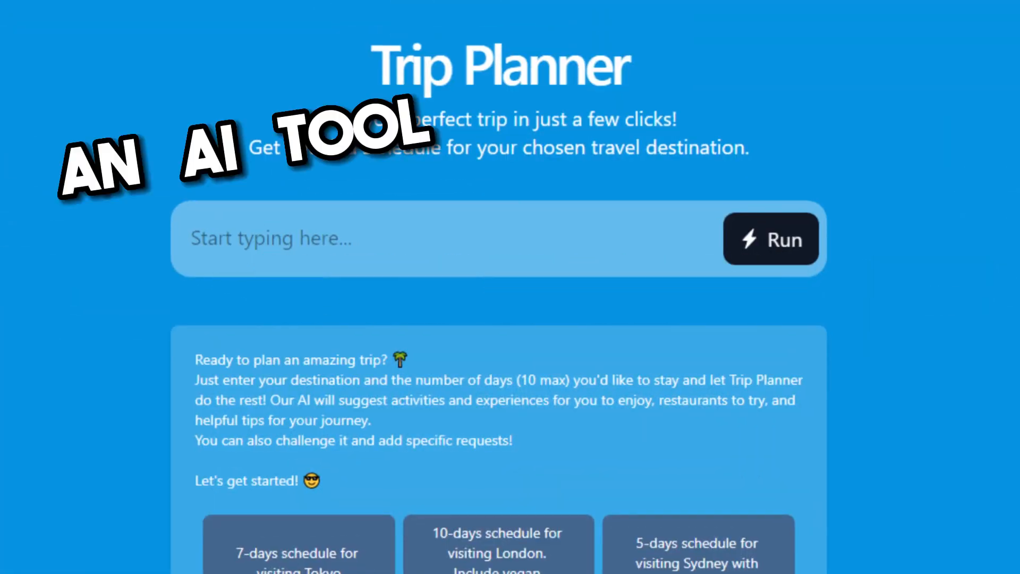
Fill the trip request with the '10-days schedule for visiting London. Include vegan restaurants' example
{"action": "type", "text": "4 days s"}
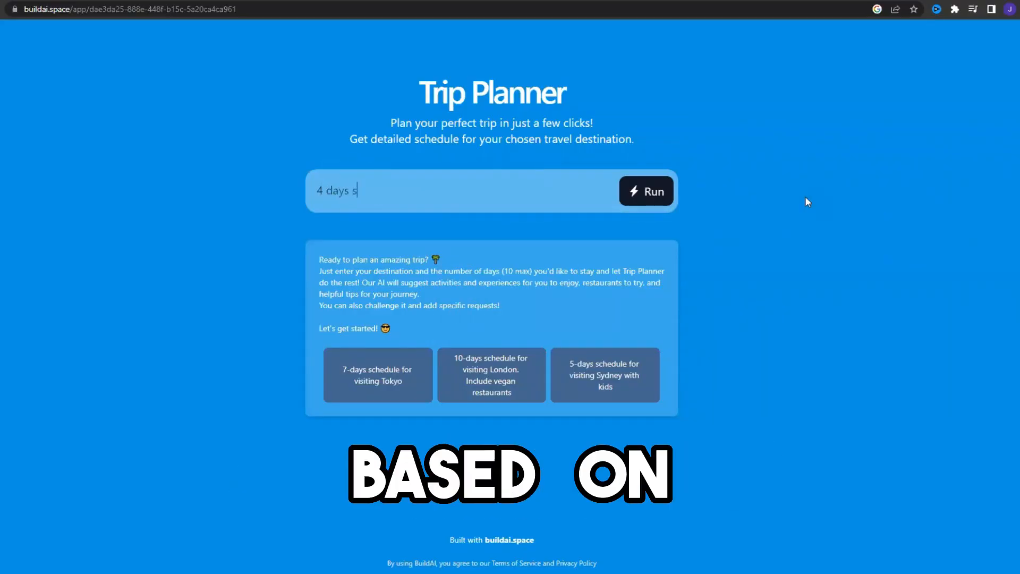
{"action": "left_click", "coordinate": [491, 375]}
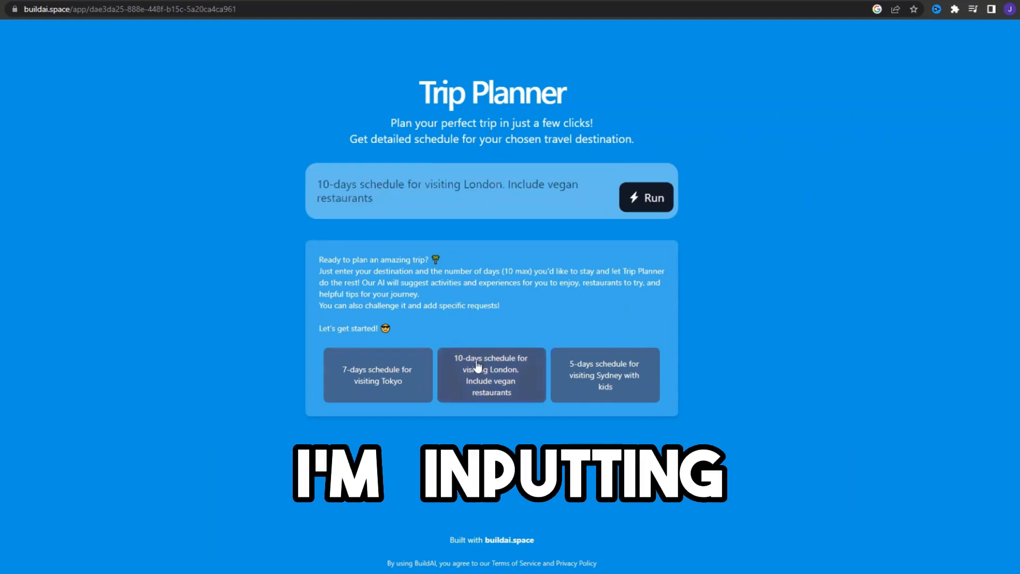
Run the request and review the generated day-by-day London itinerary through Day 10
{"action": "left_click", "coordinate": [645, 198]}
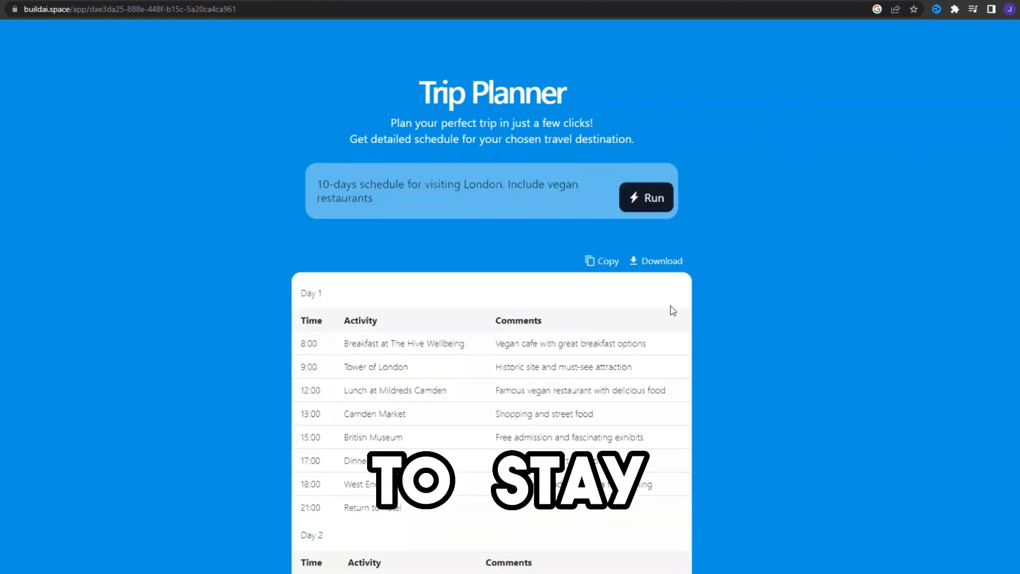
{"action": "scroll", "scroll_direction": "down", "scroll_amount": 3}
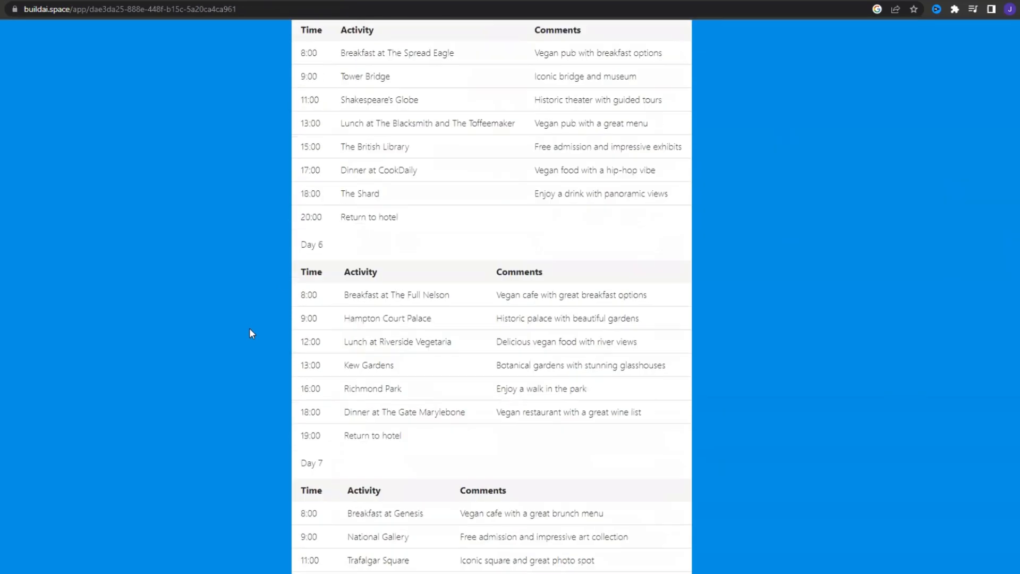
{"action": "scroll", "scroll_direction": "down", "scroll_amount": 3}
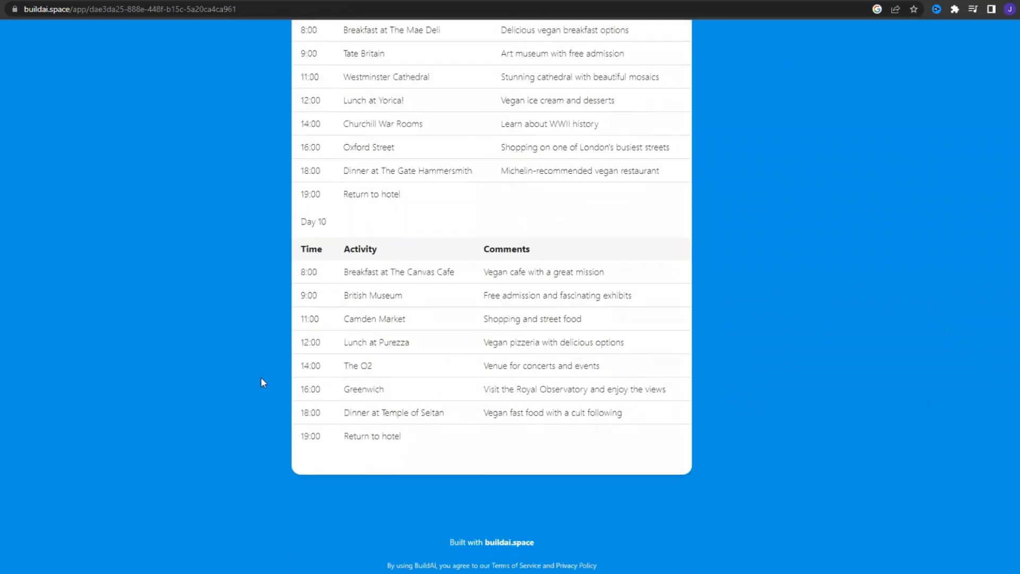
{"action": "scroll", "scroll_direction": "up", "scroll_amount": 3}
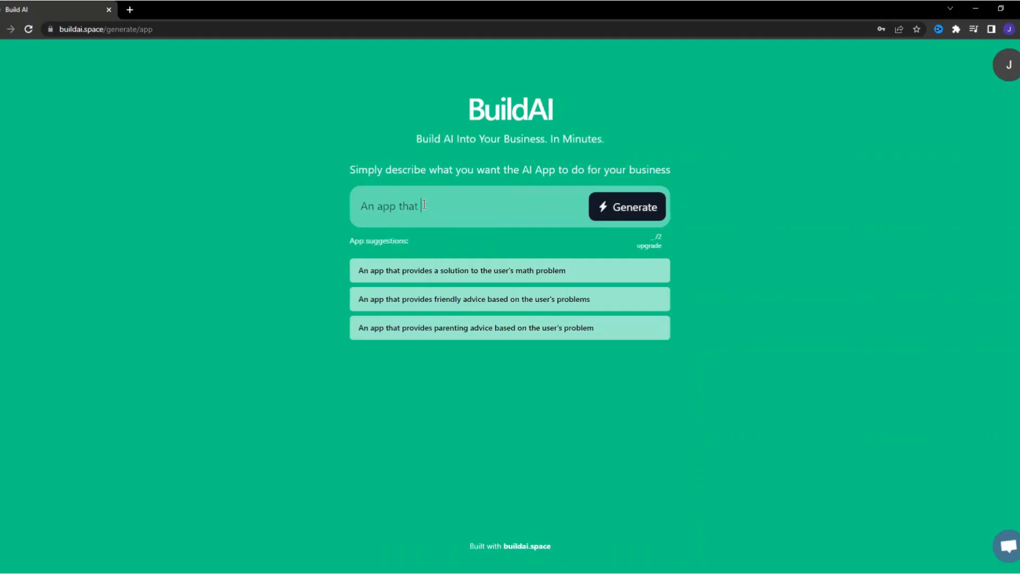
Describe 'An app that suggests countries to visit based on your food preferences' and start generation
{"action": "type", "text": "suggests countries to visit"}
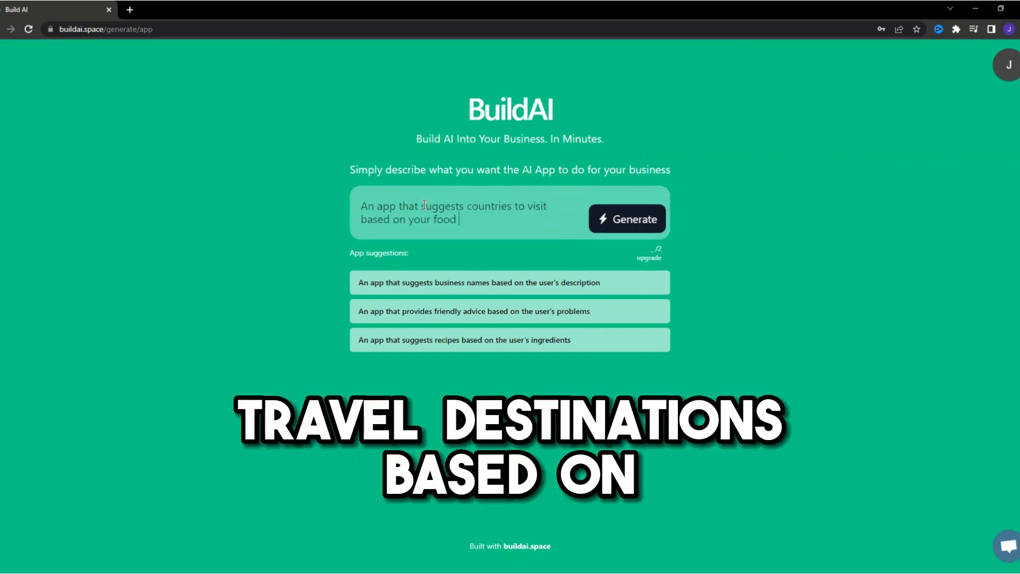
{"action": "type", "text": "preferences"}
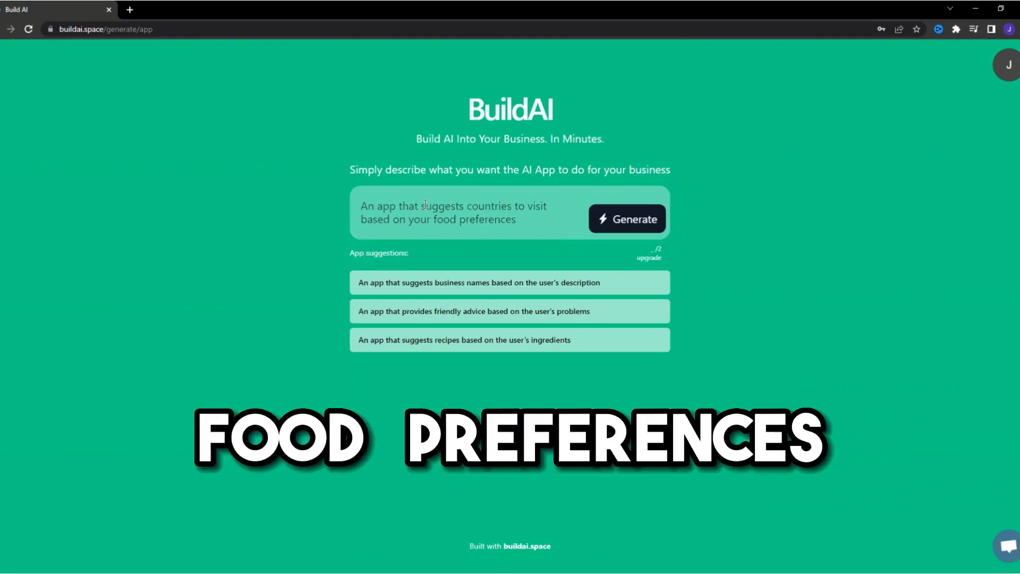
{"action": "left_click", "coordinate": [626, 218]}
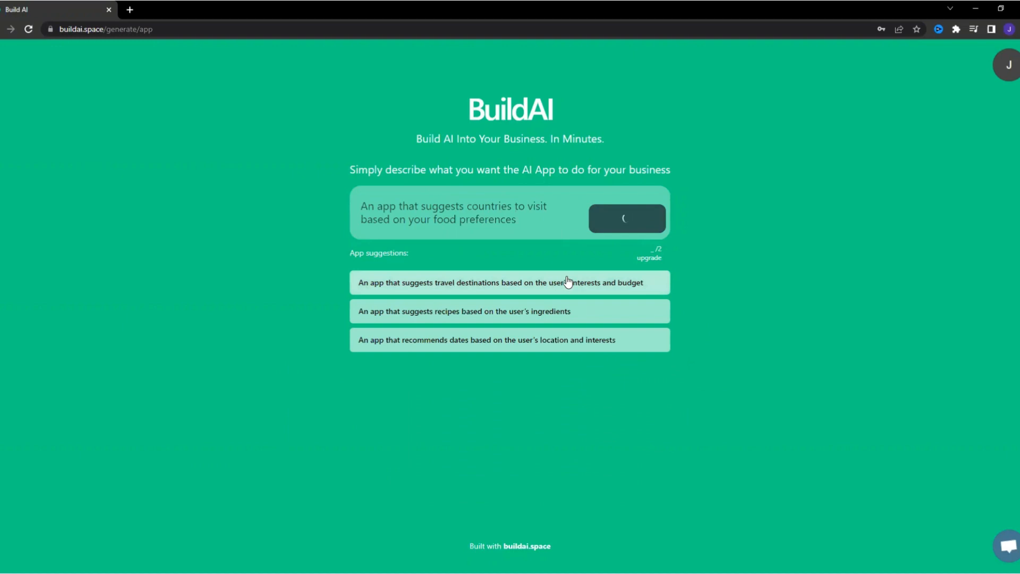
Let Foodie World finish generating and step through its onboarding tour tips
{"action": "left_click", "coordinate": [626, 218]}
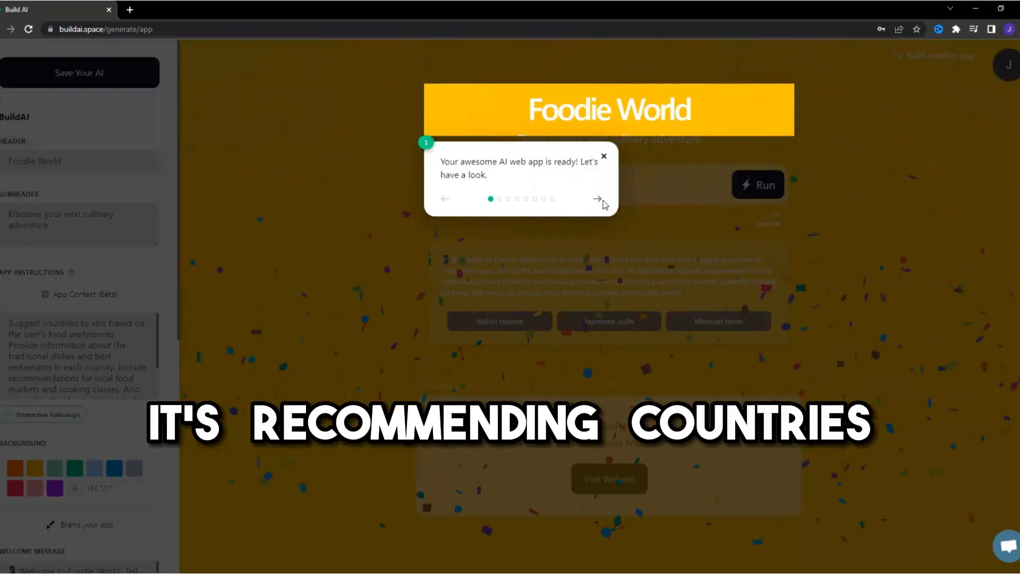
{"action": "left_click", "coordinate": [598, 199]}
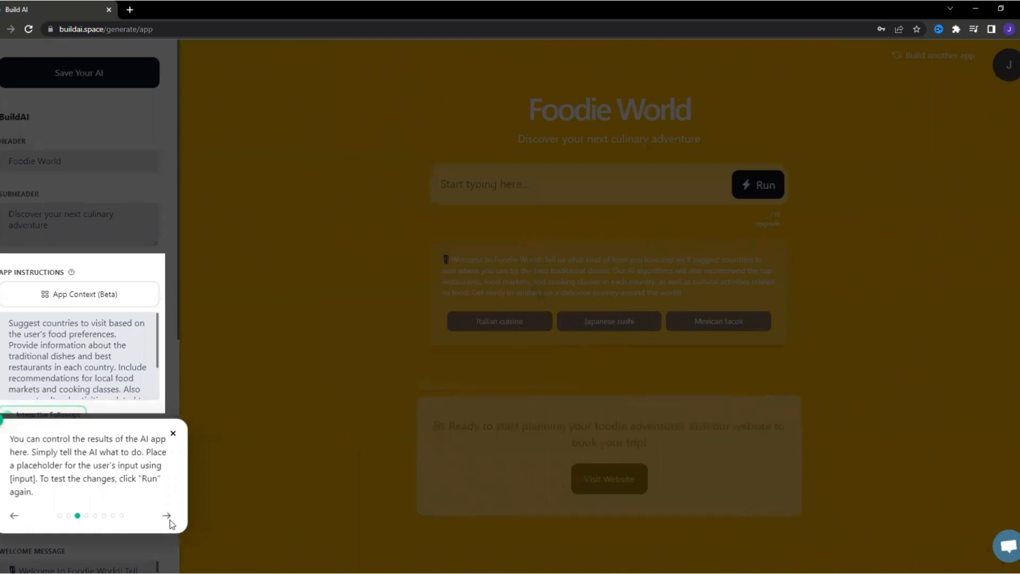
{"action": "left_click", "coordinate": [167, 517]}
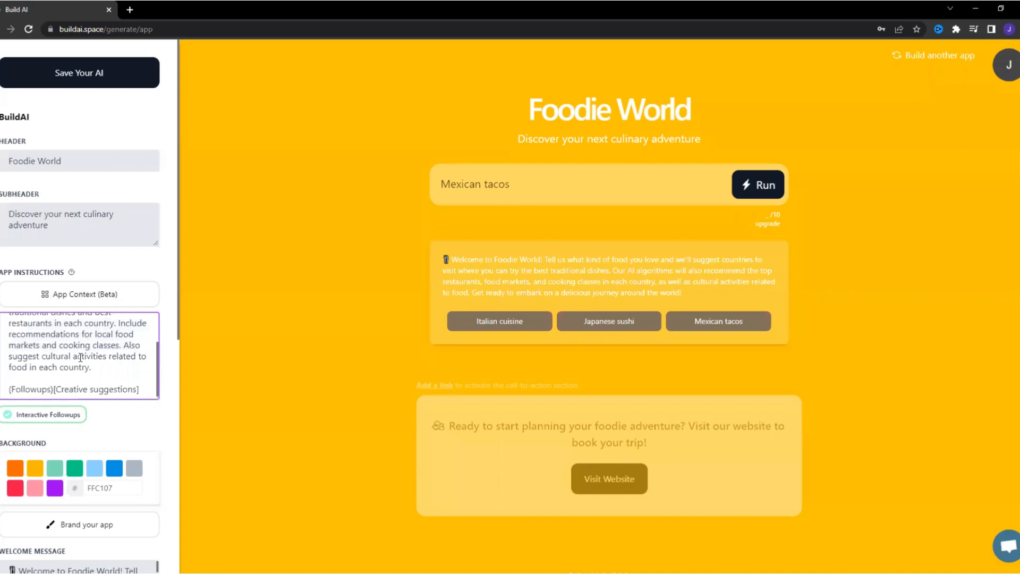
Set the background colour to FCB900 and try the Italian cuisine example
{"action": "left_click", "coordinate": [14, 357]}
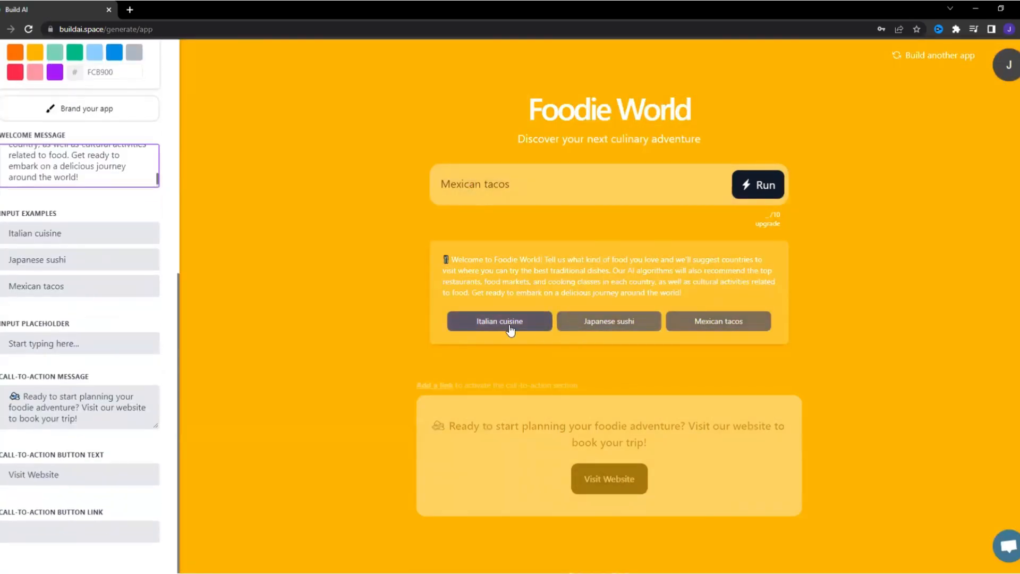
{"action": "left_click", "coordinate": [169, 4]}
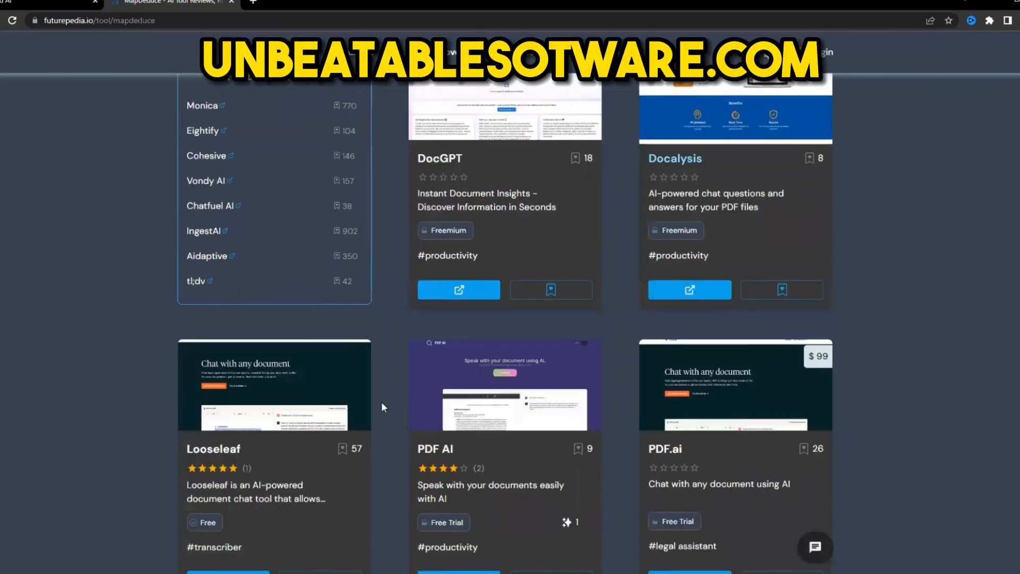
{"action": "scroll", "scroll_direction": "down", "scroll_amount": 3}
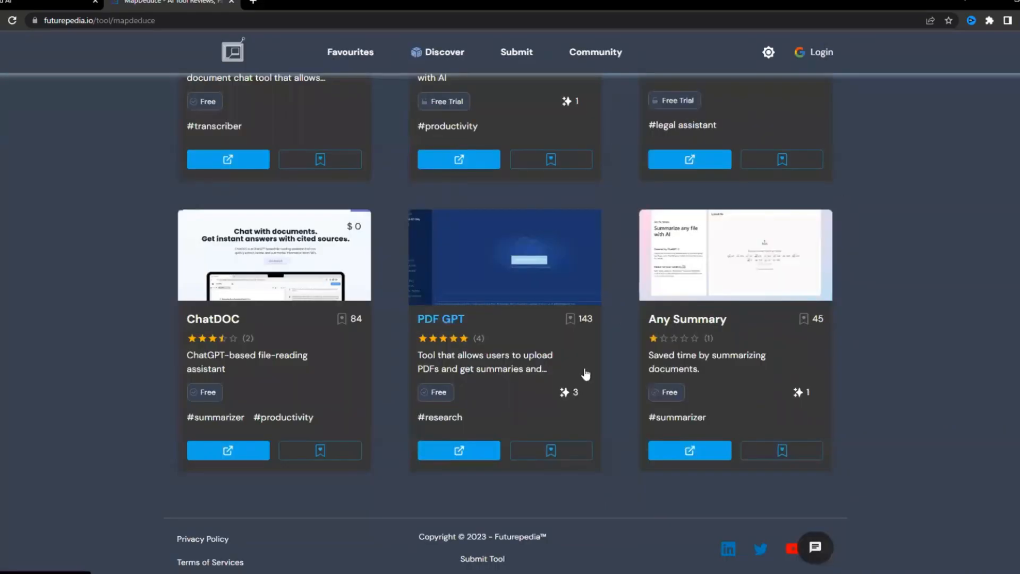